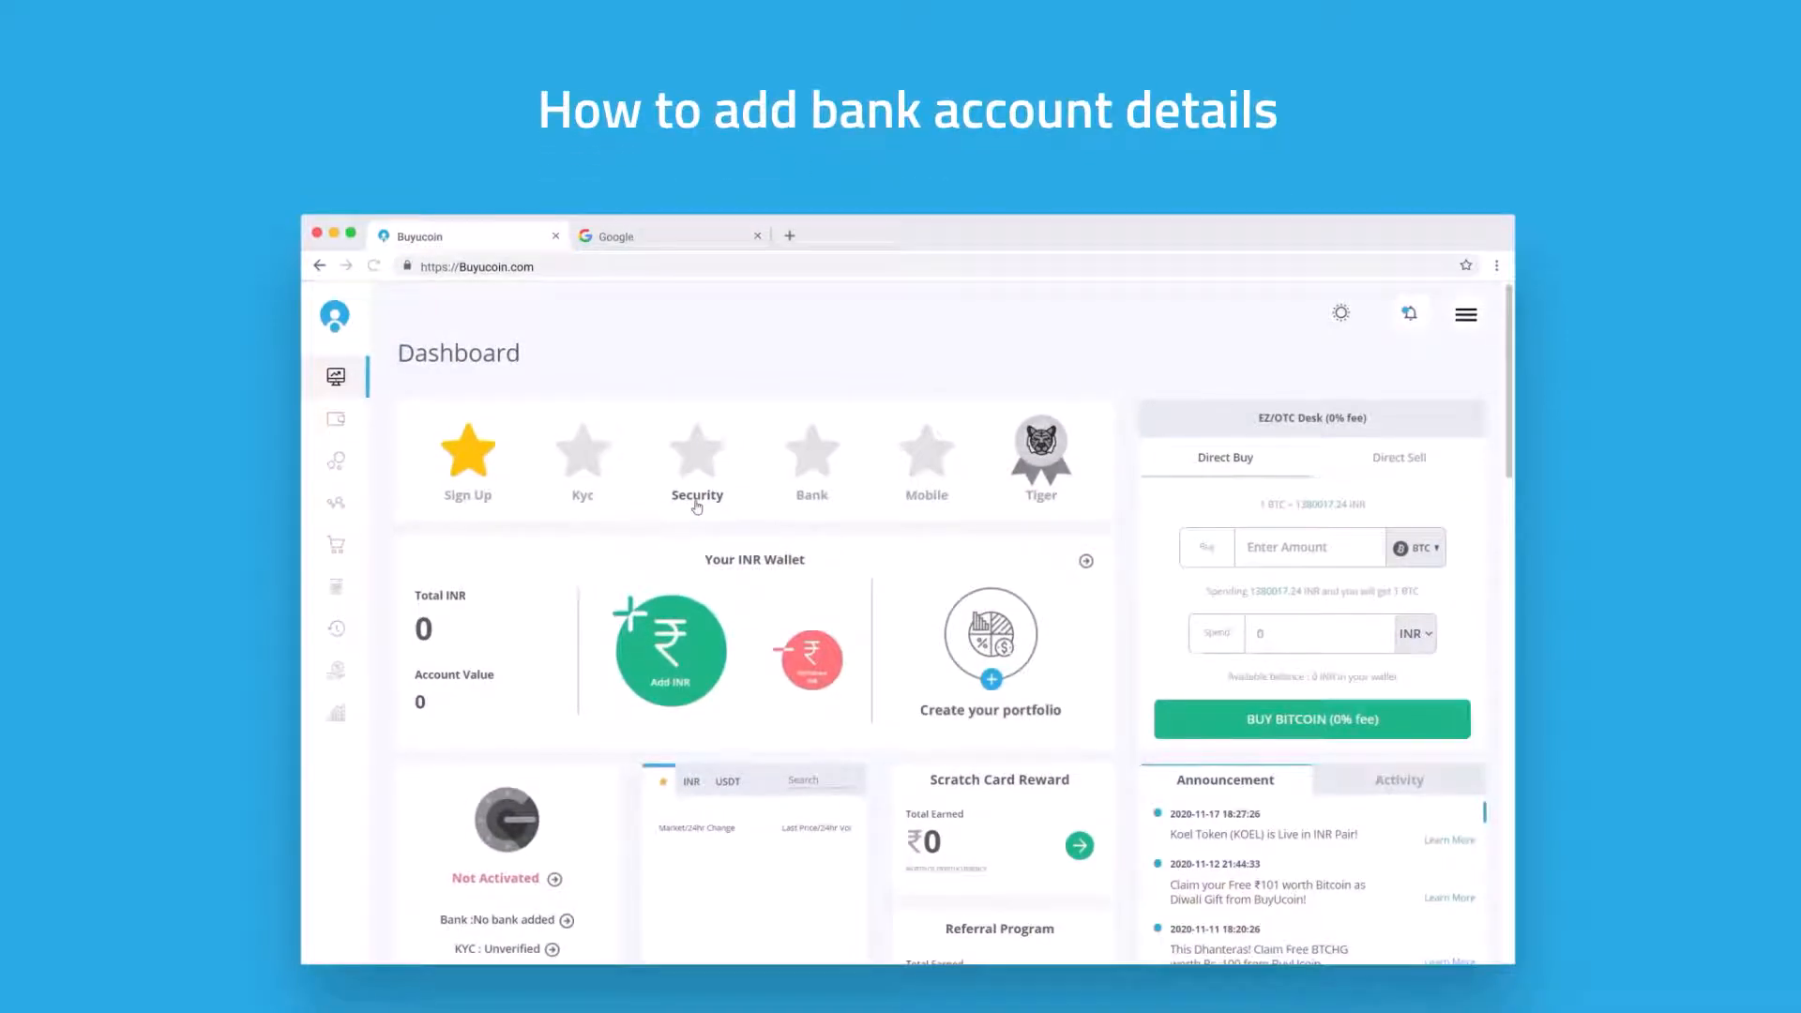
mouse_move(810, 446)
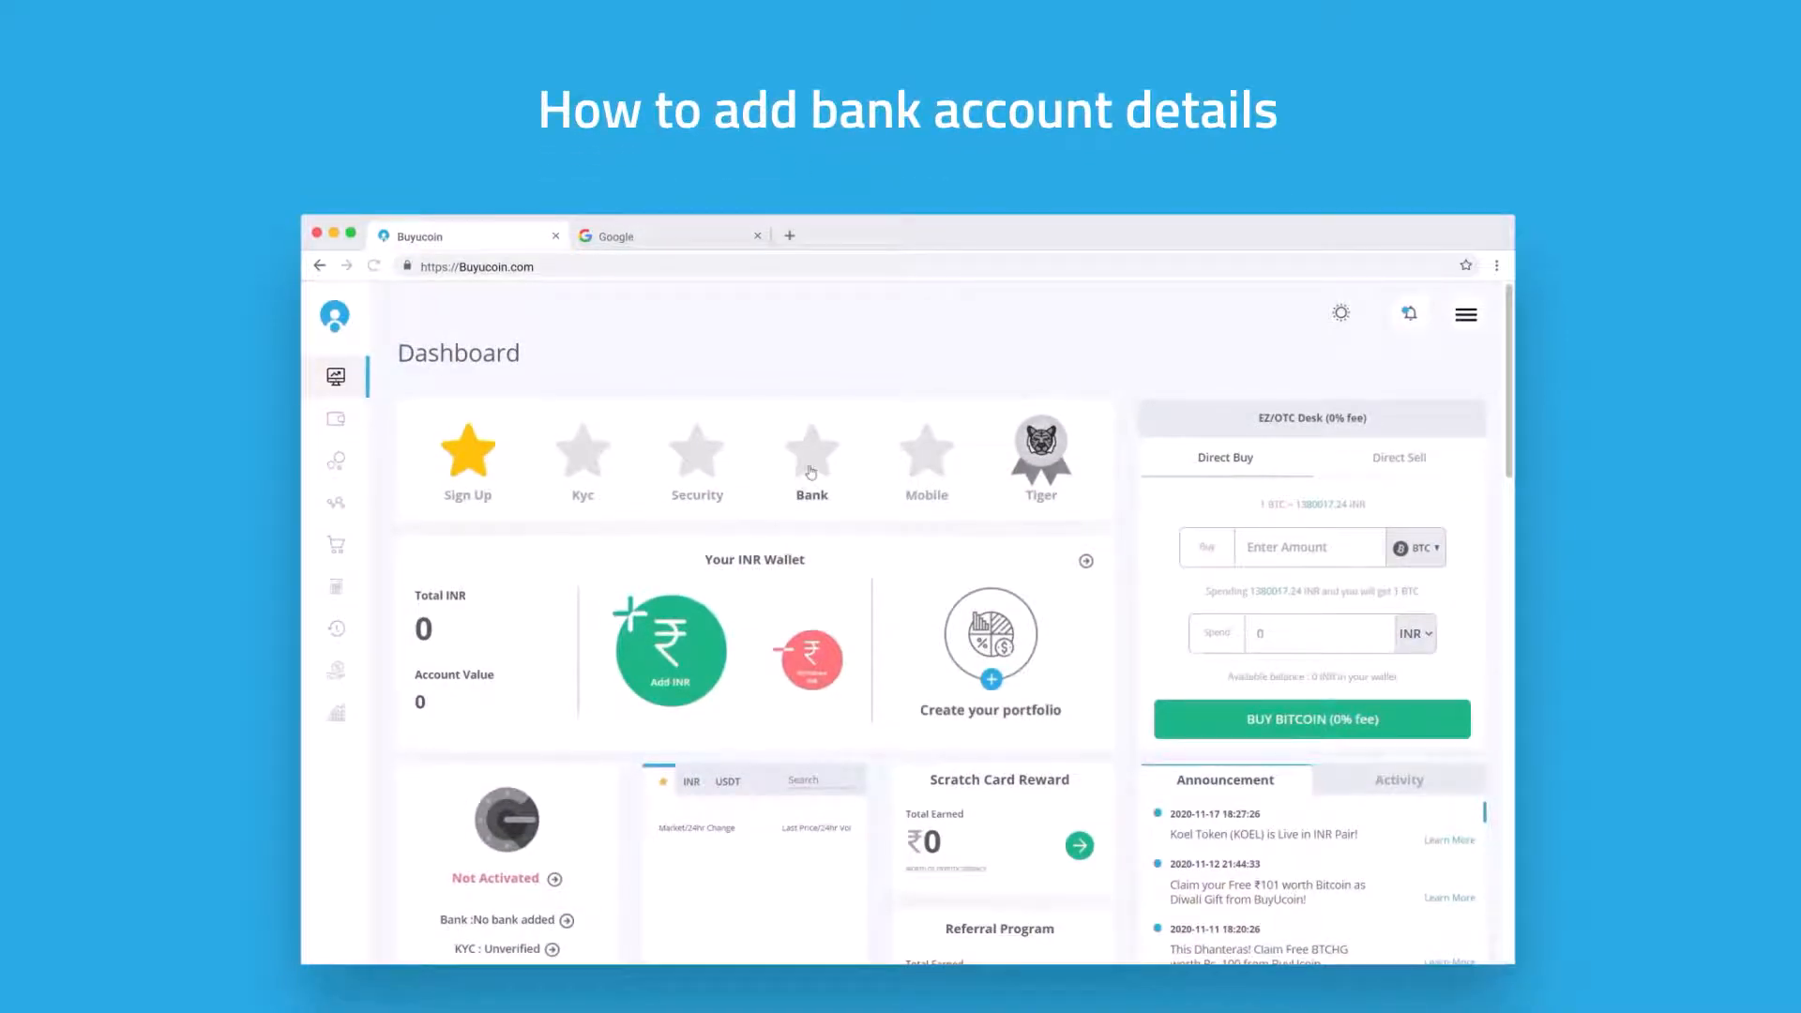
Go to the Bank Accounts page from the dashboard's Bank step
click(810, 449)
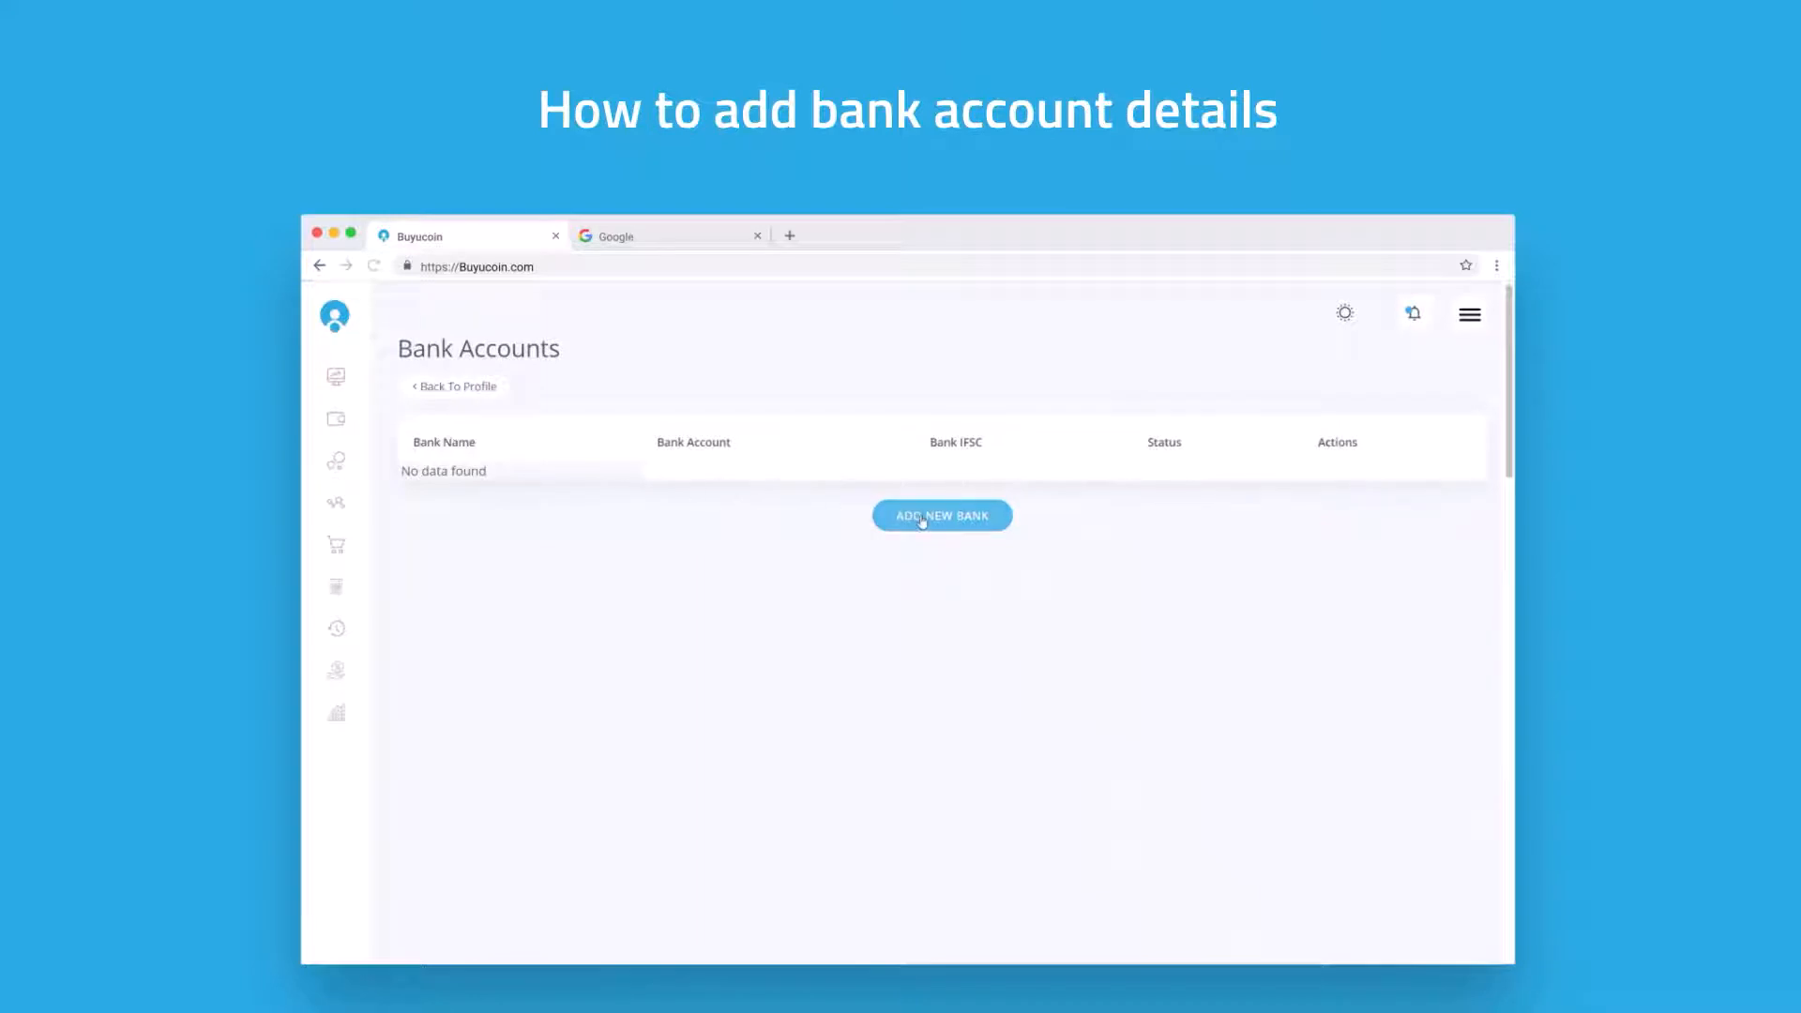
click(939, 514)
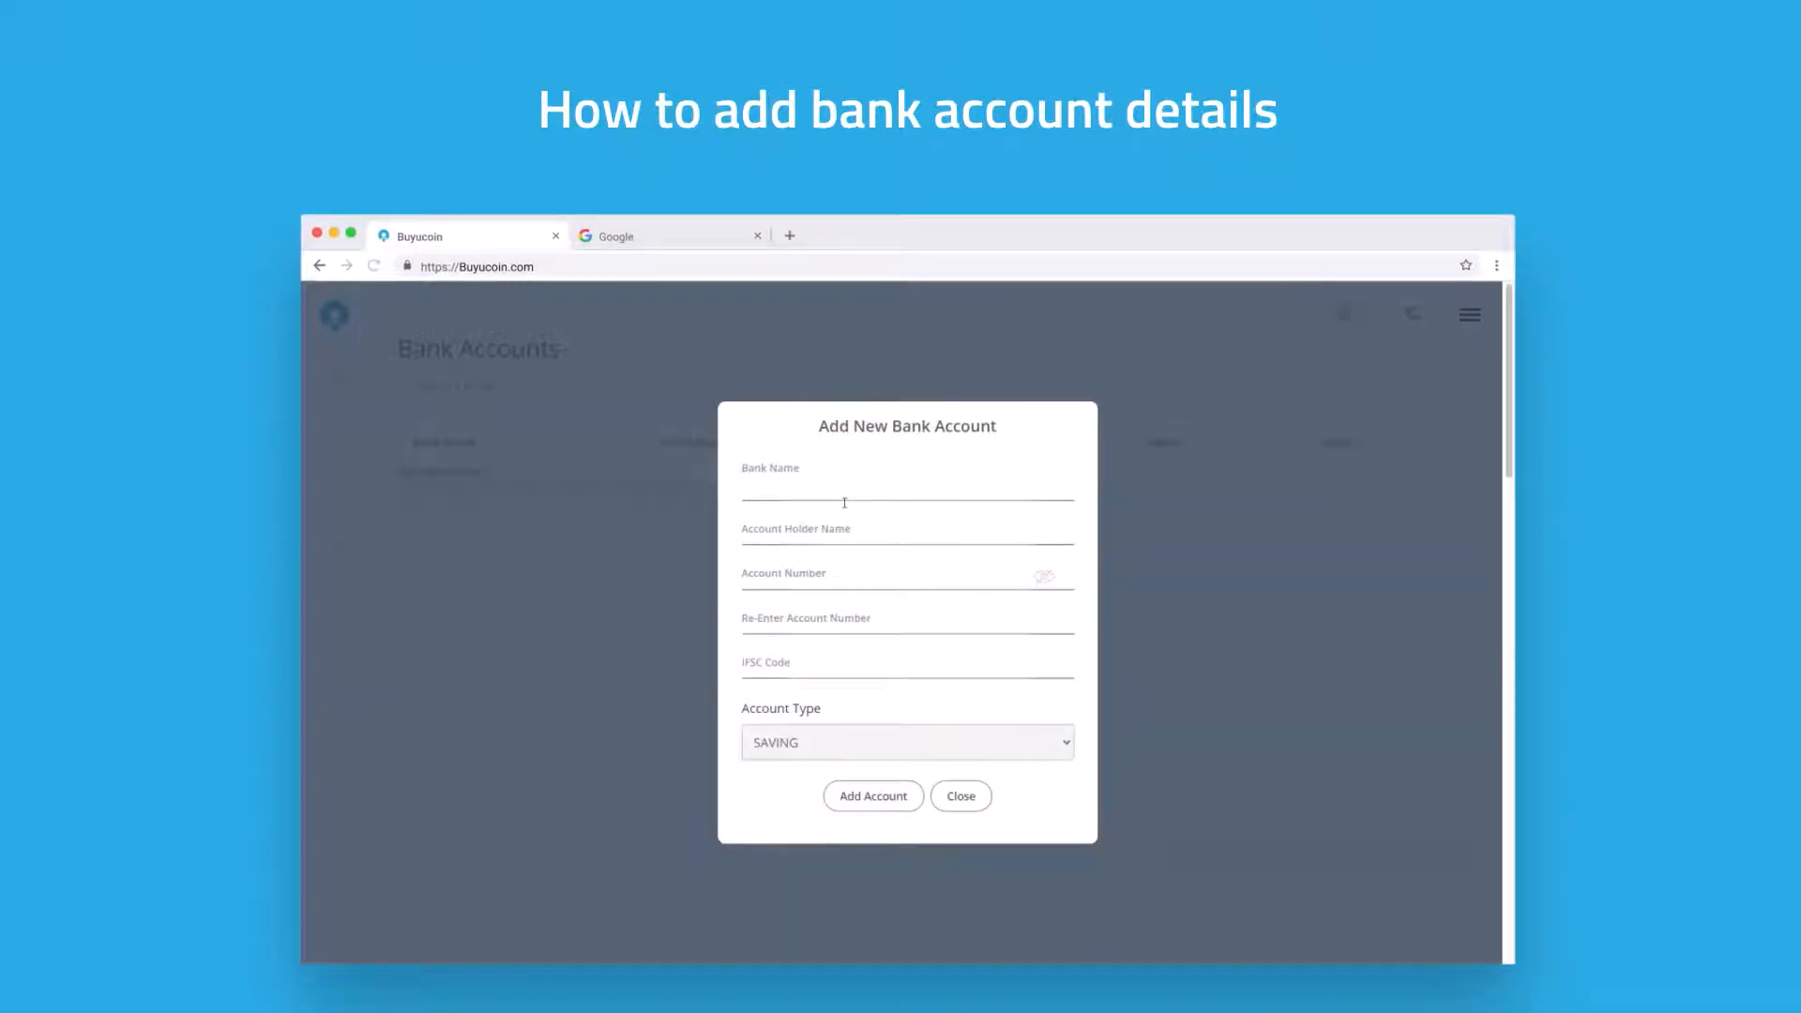
click(906, 487)
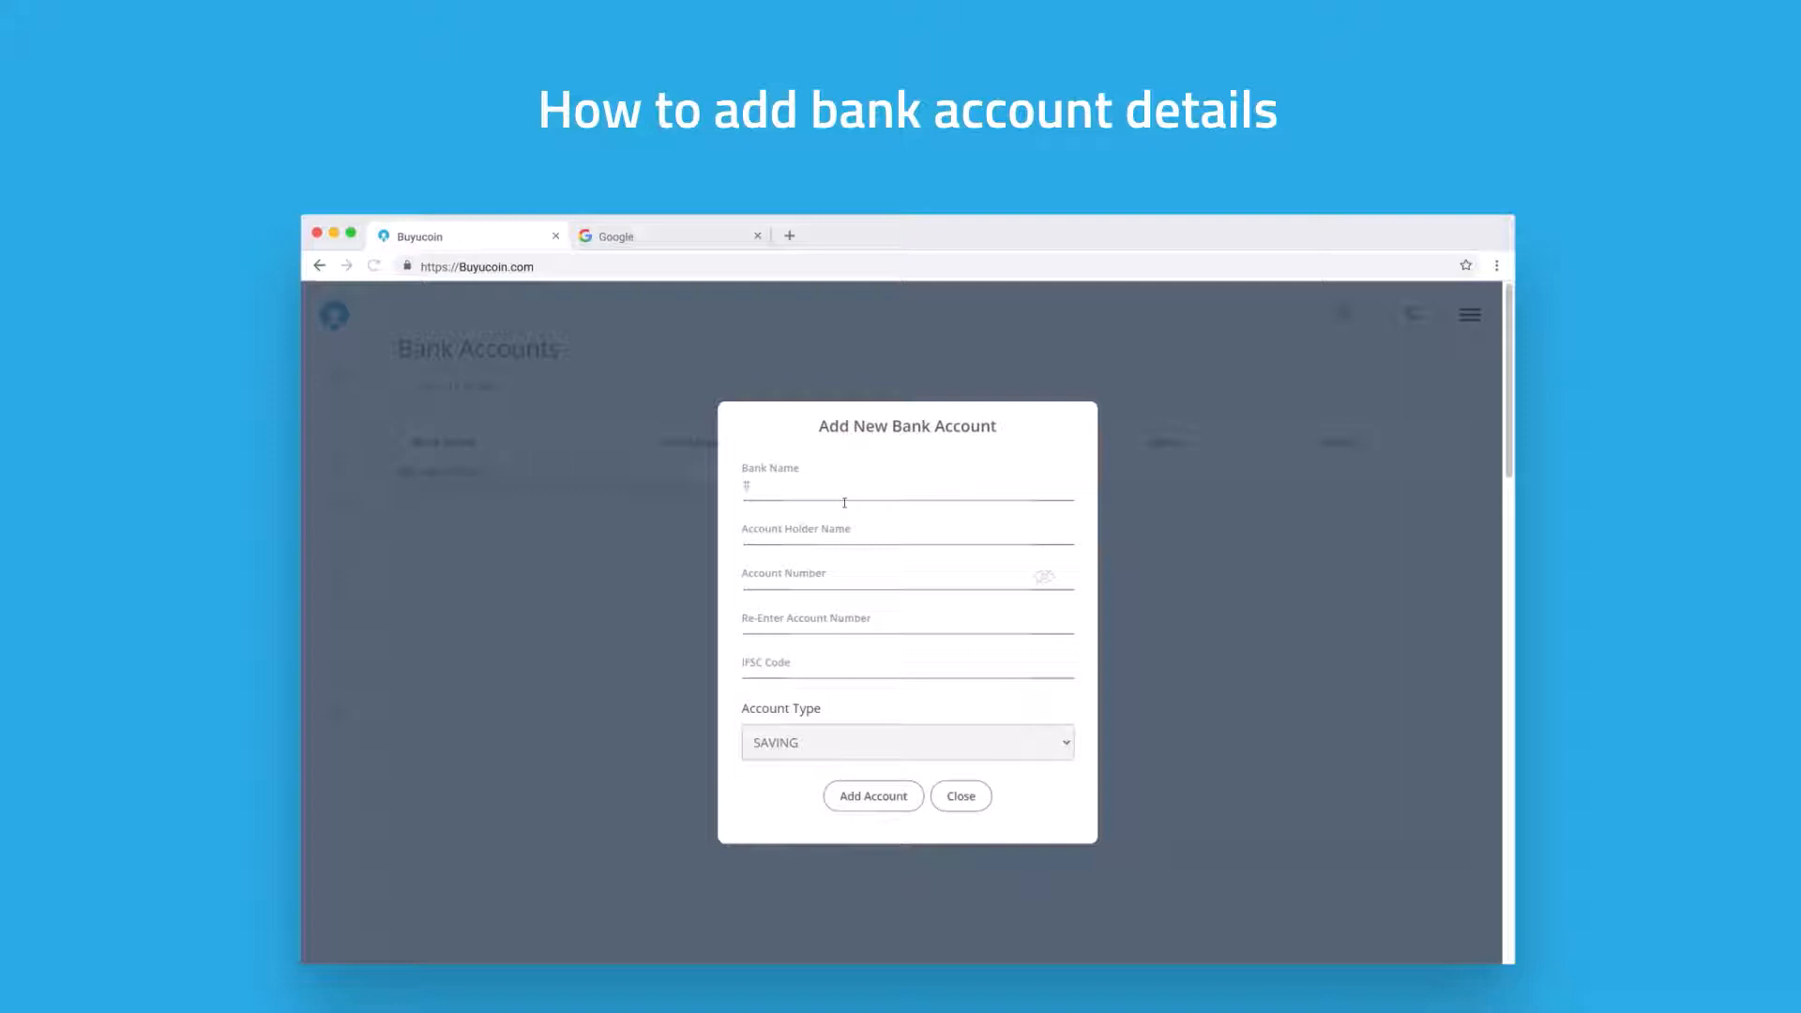
text(Test)
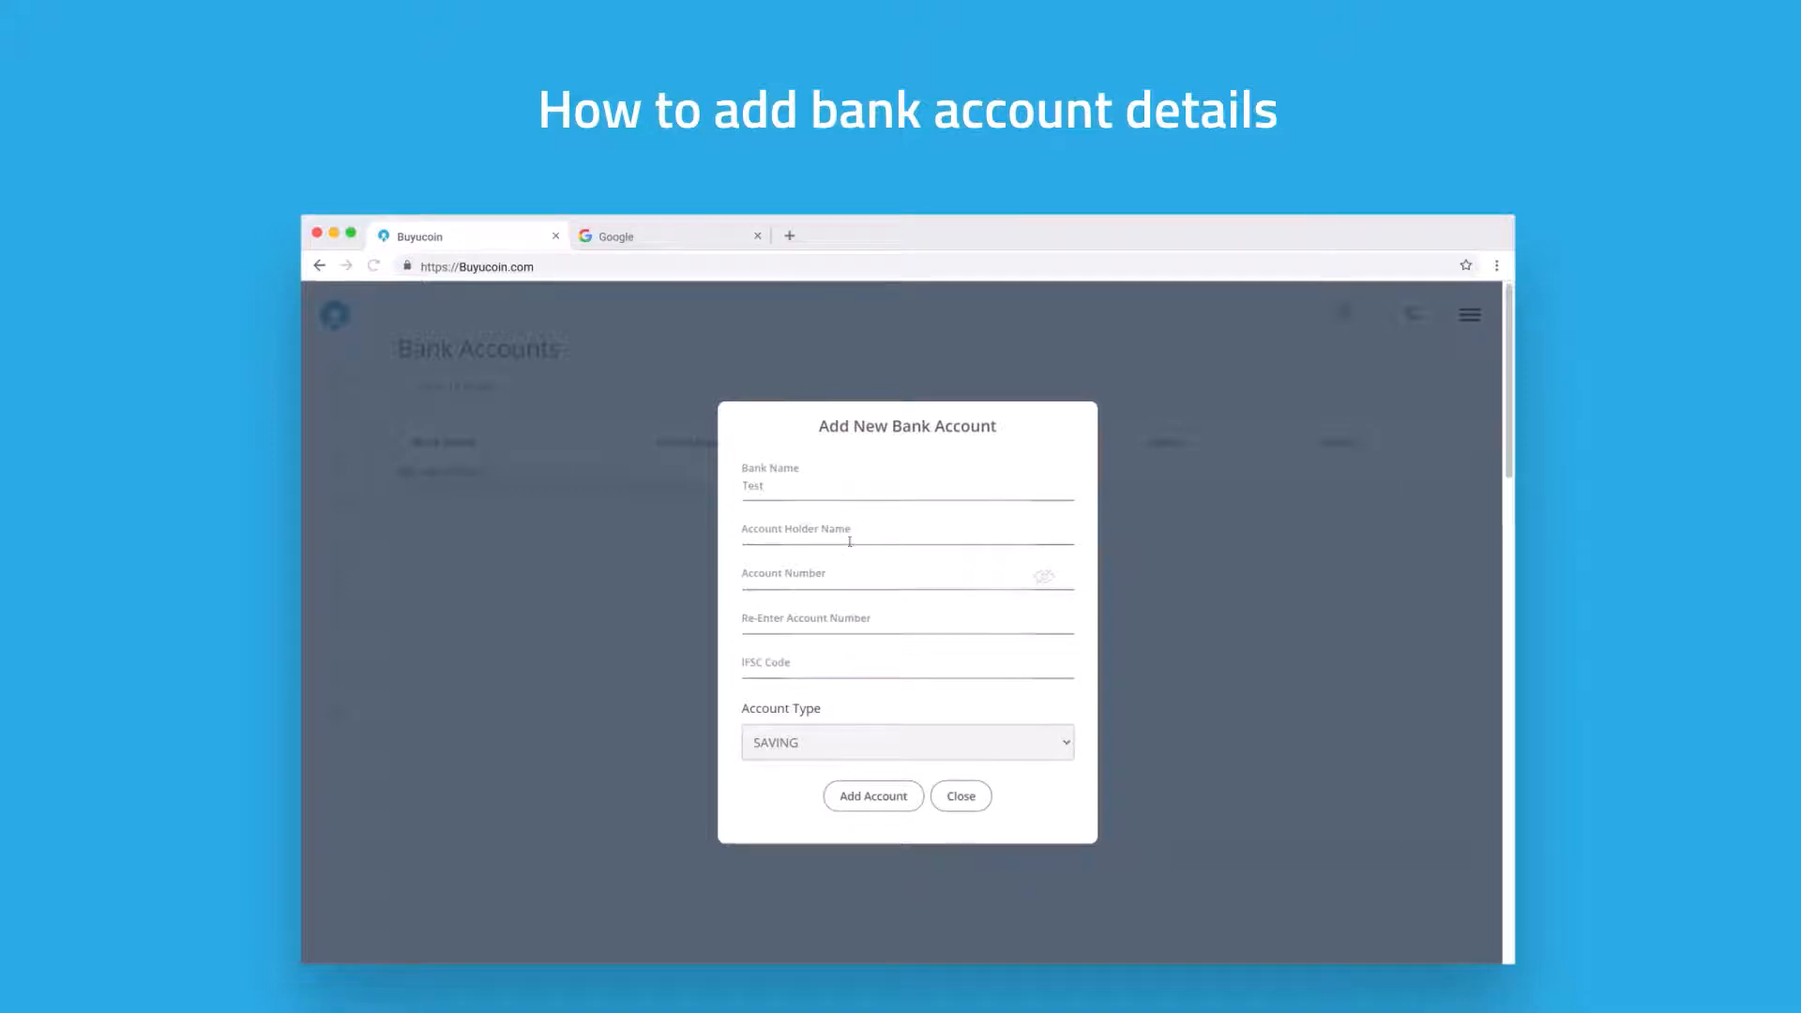
click(906, 534)
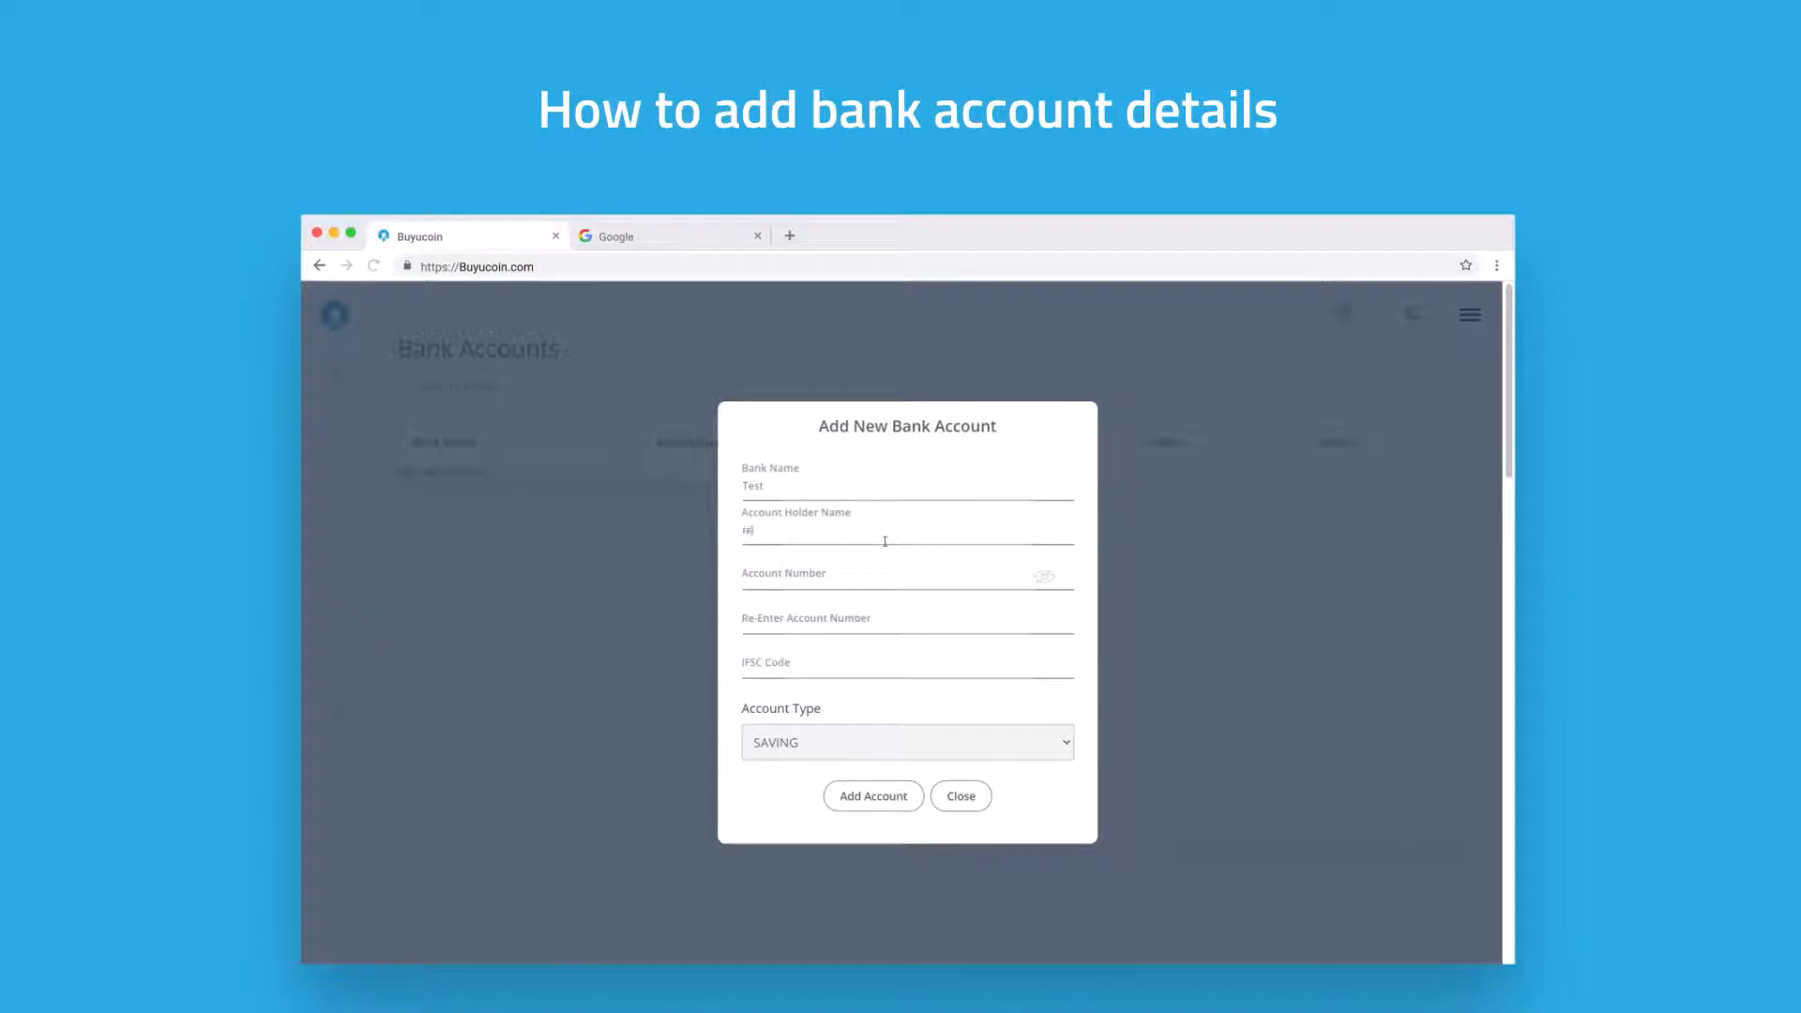
text(test)
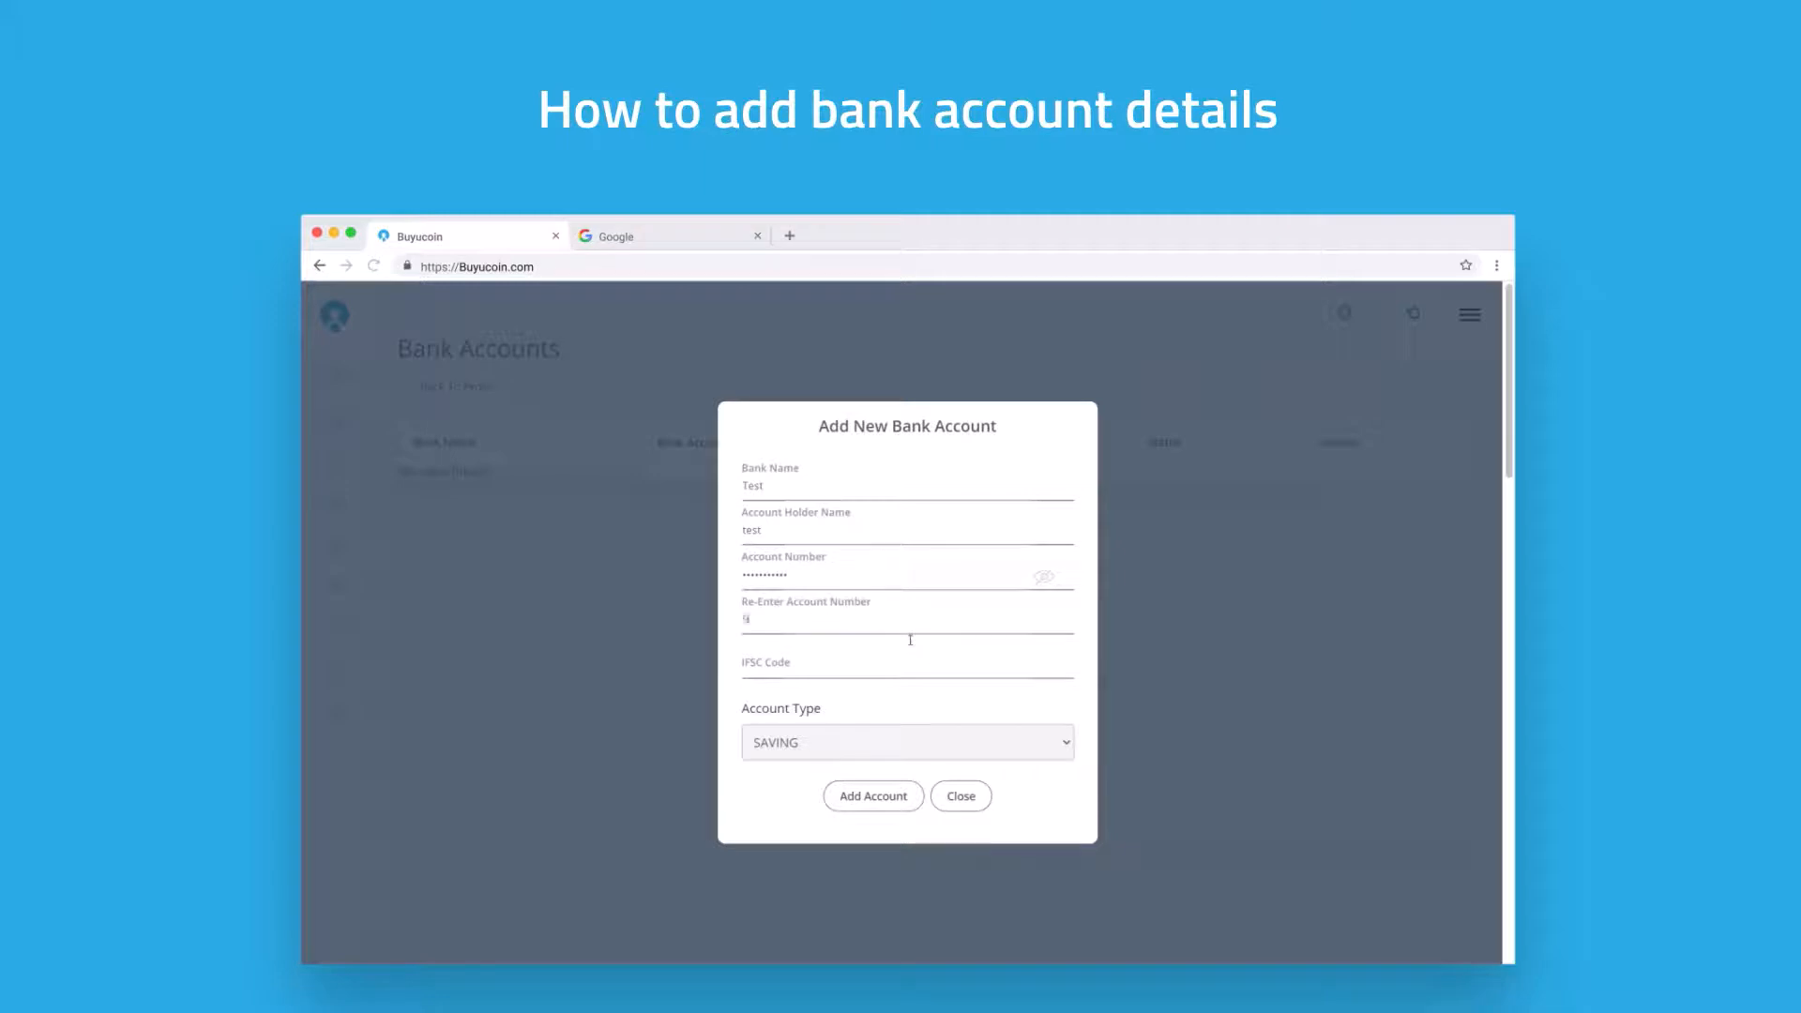
text(9999999999)
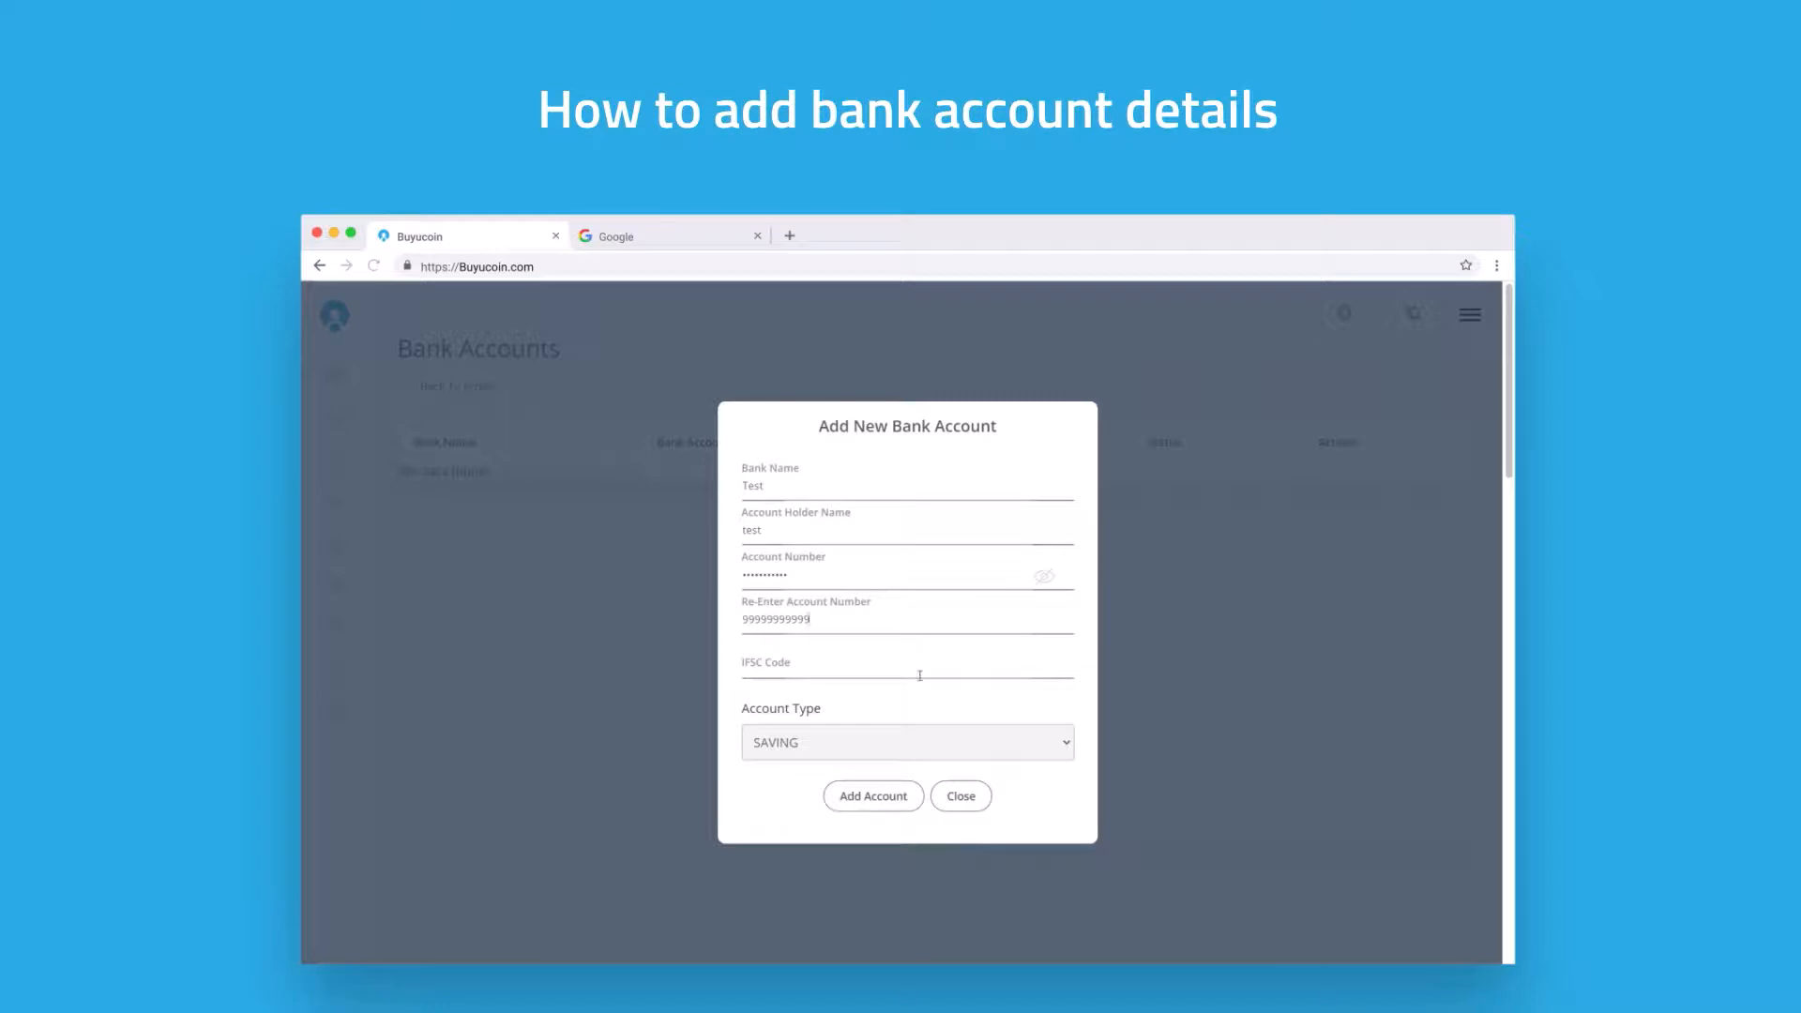
text(test0000000)
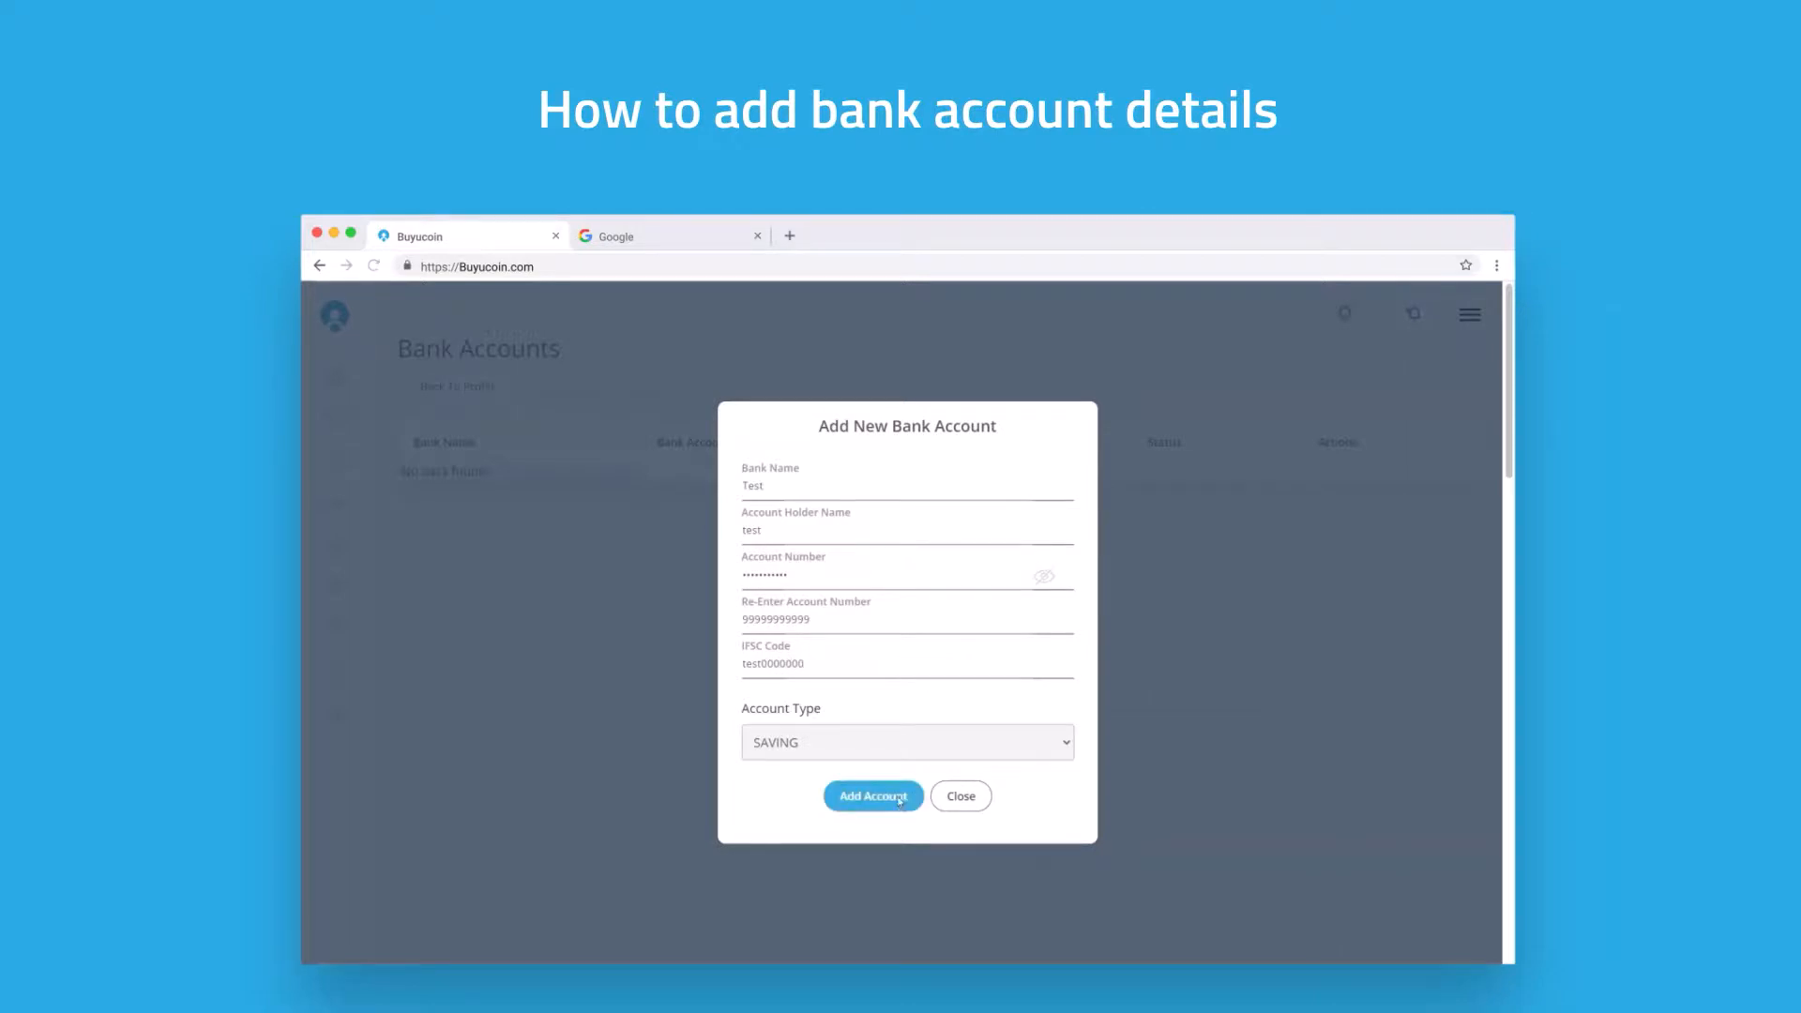
click(872, 795)
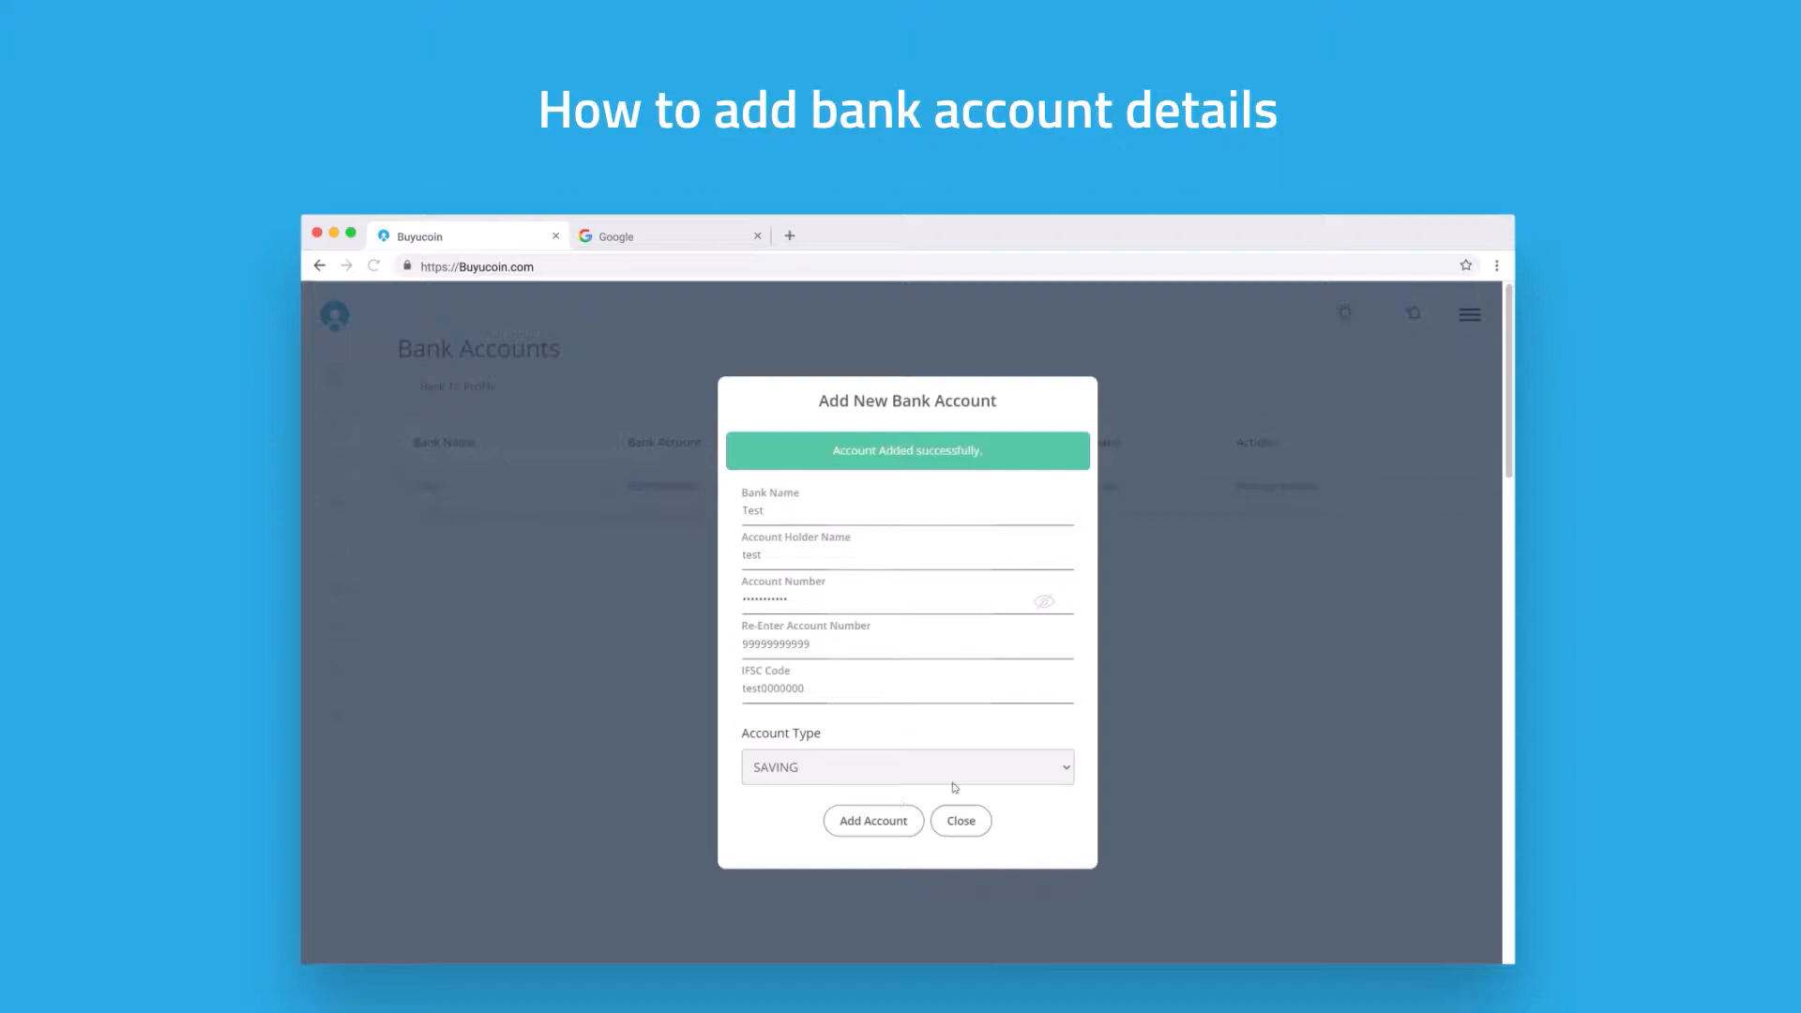
click(960, 819)
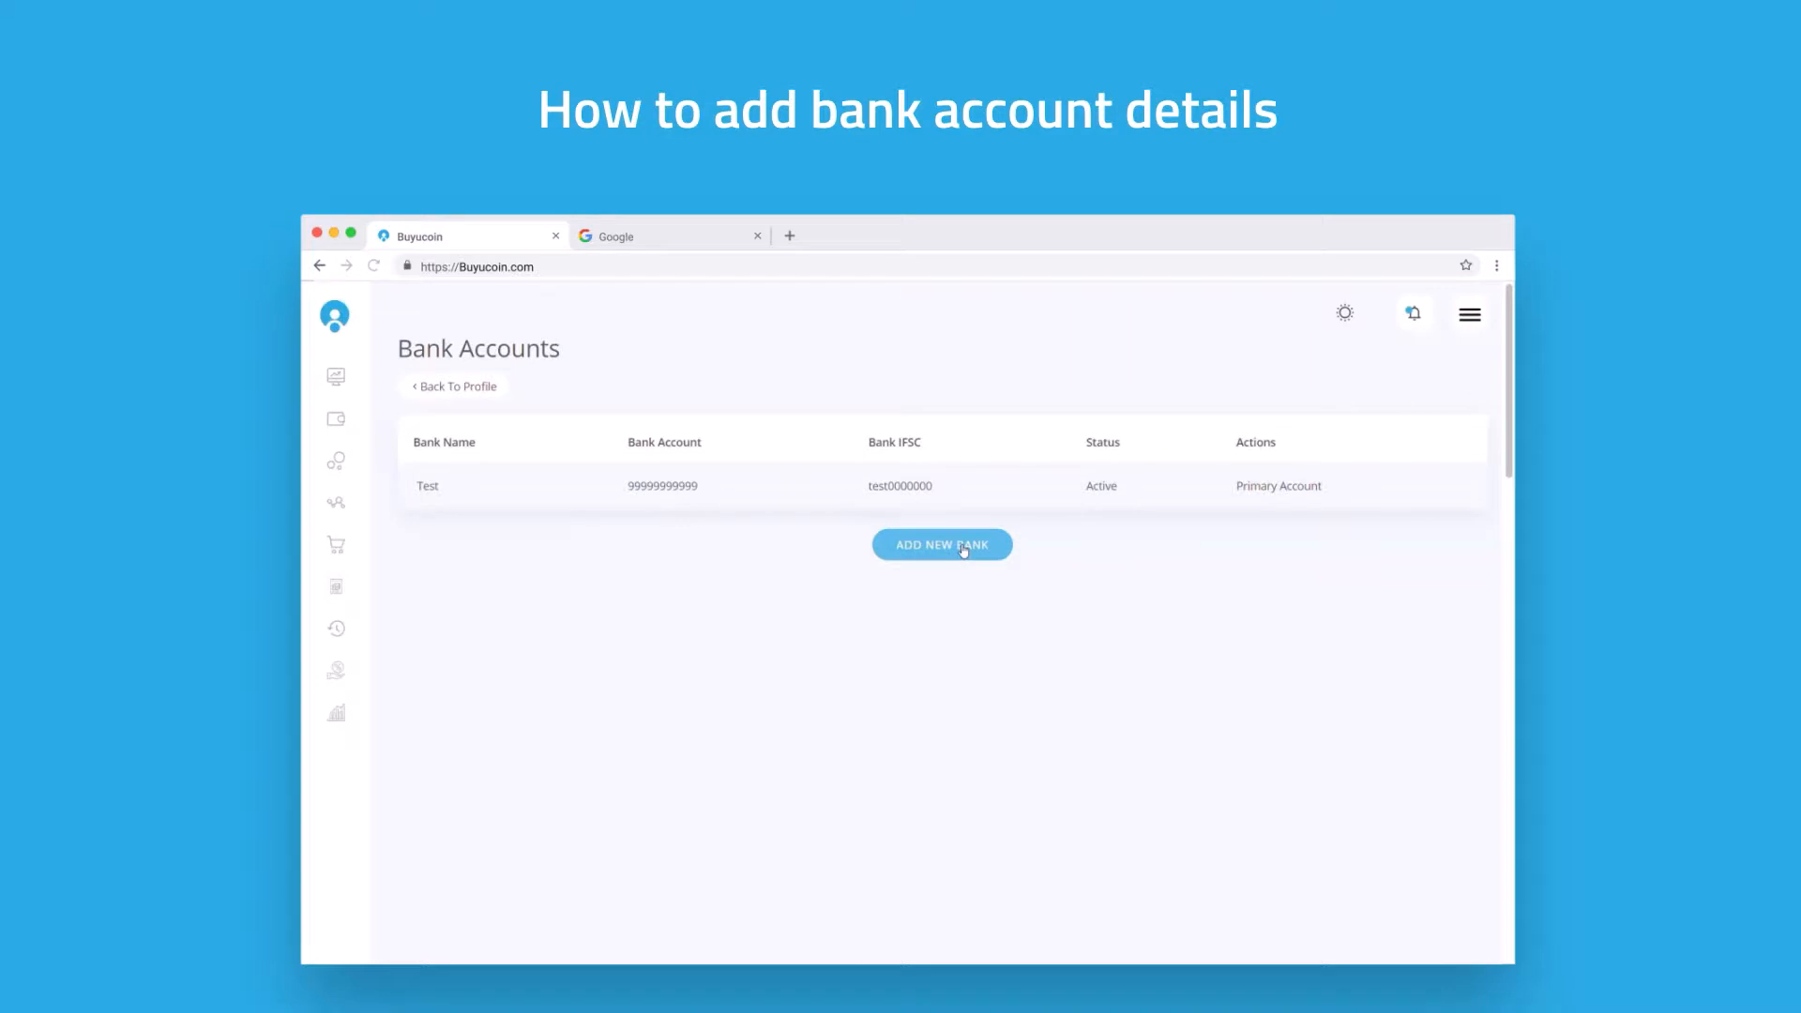
Add a second account demo alongside Test and mark it as the default account
click(939, 544)
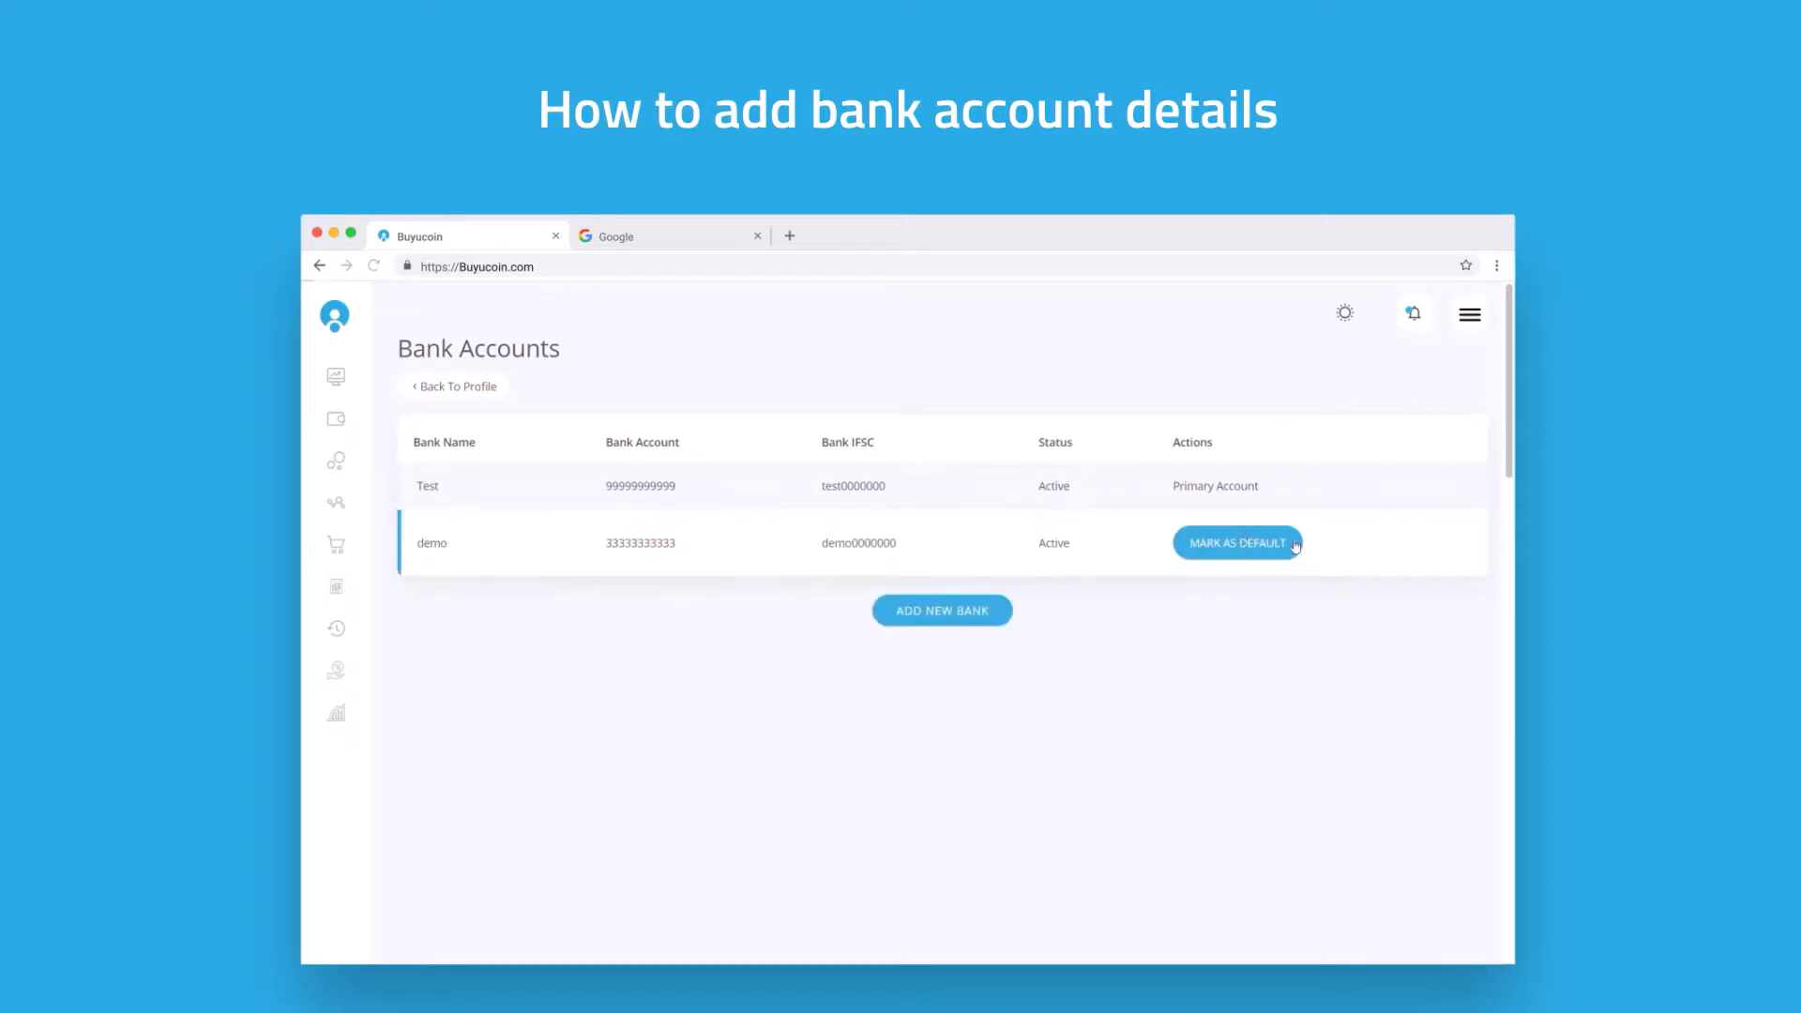
click(1236, 542)
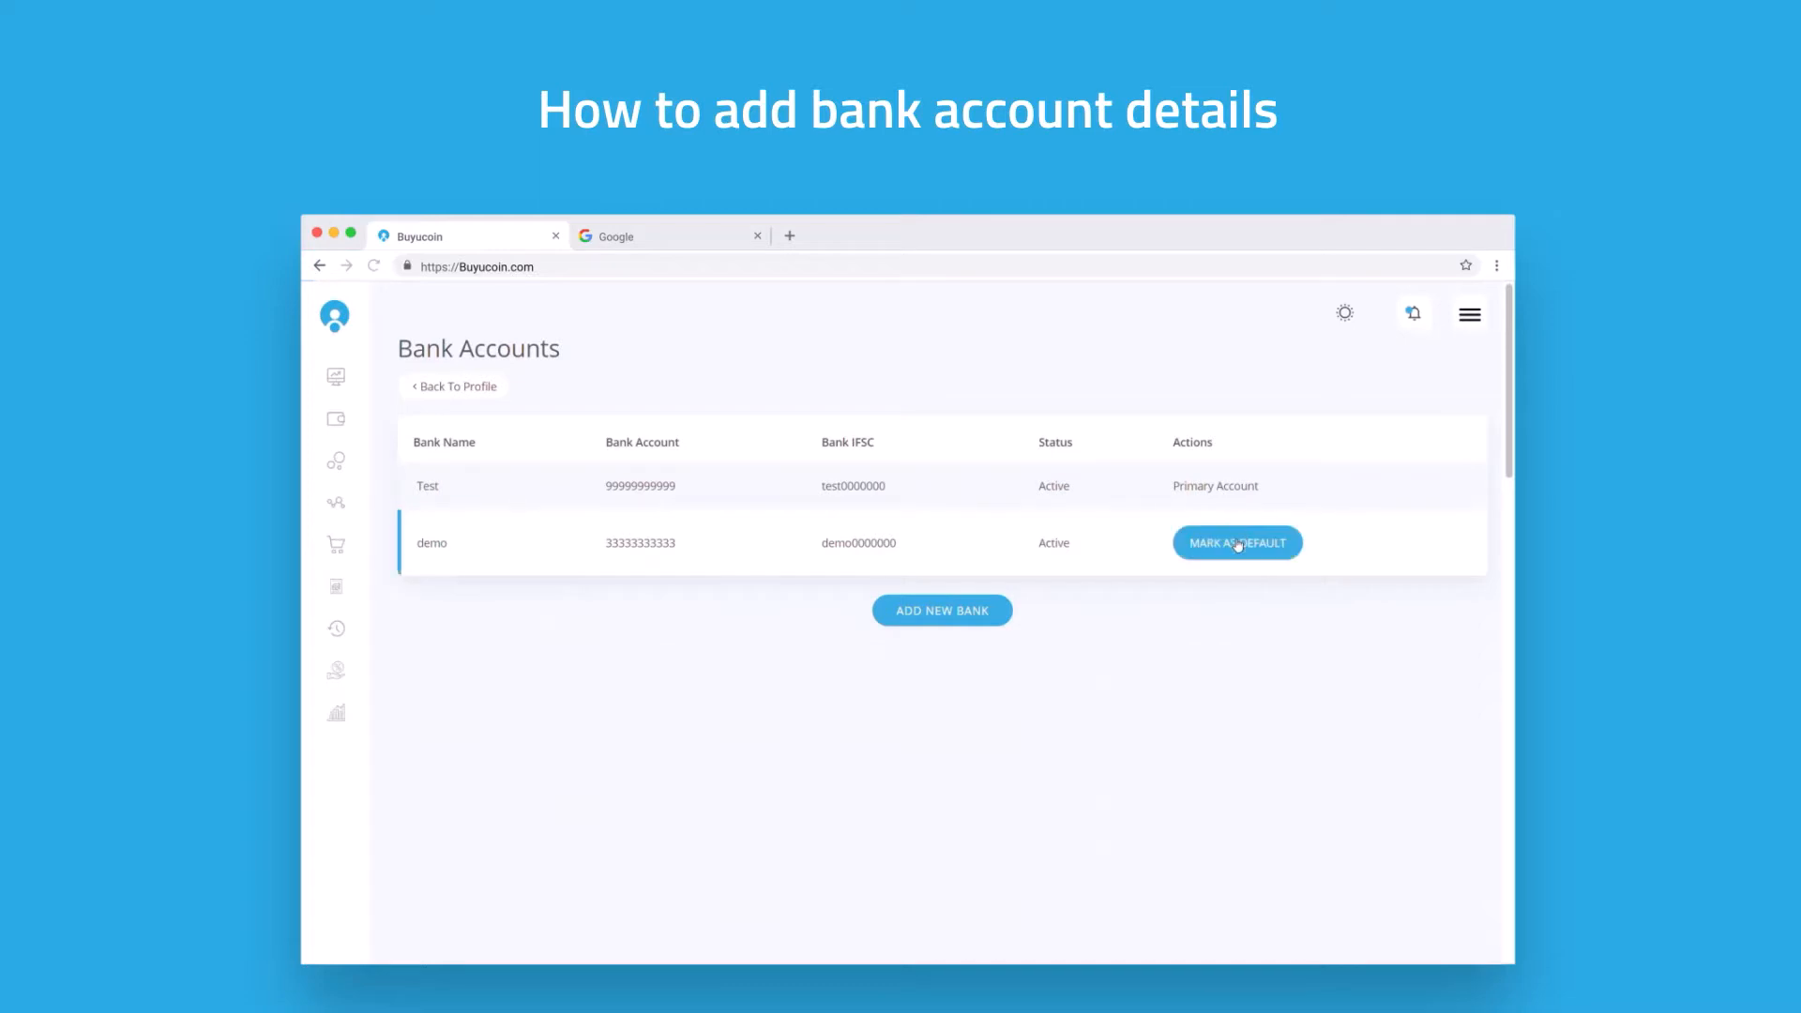
click(1236, 542)
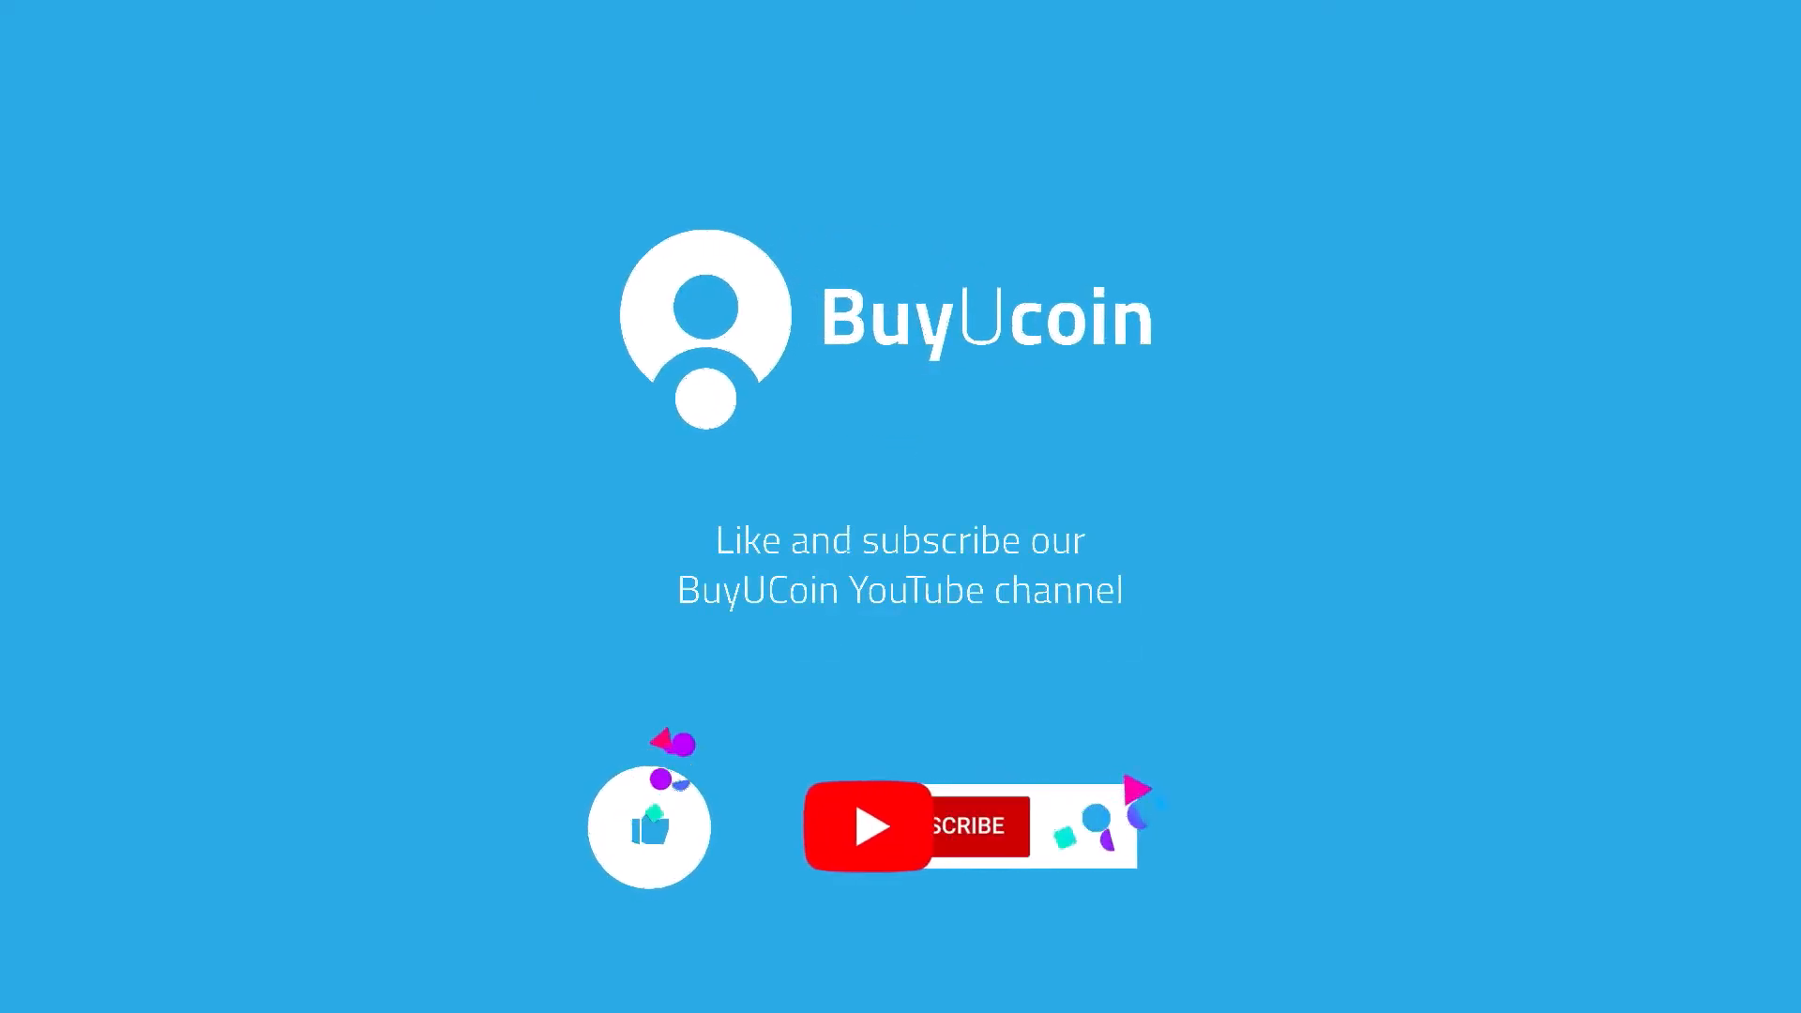
click(970, 825)
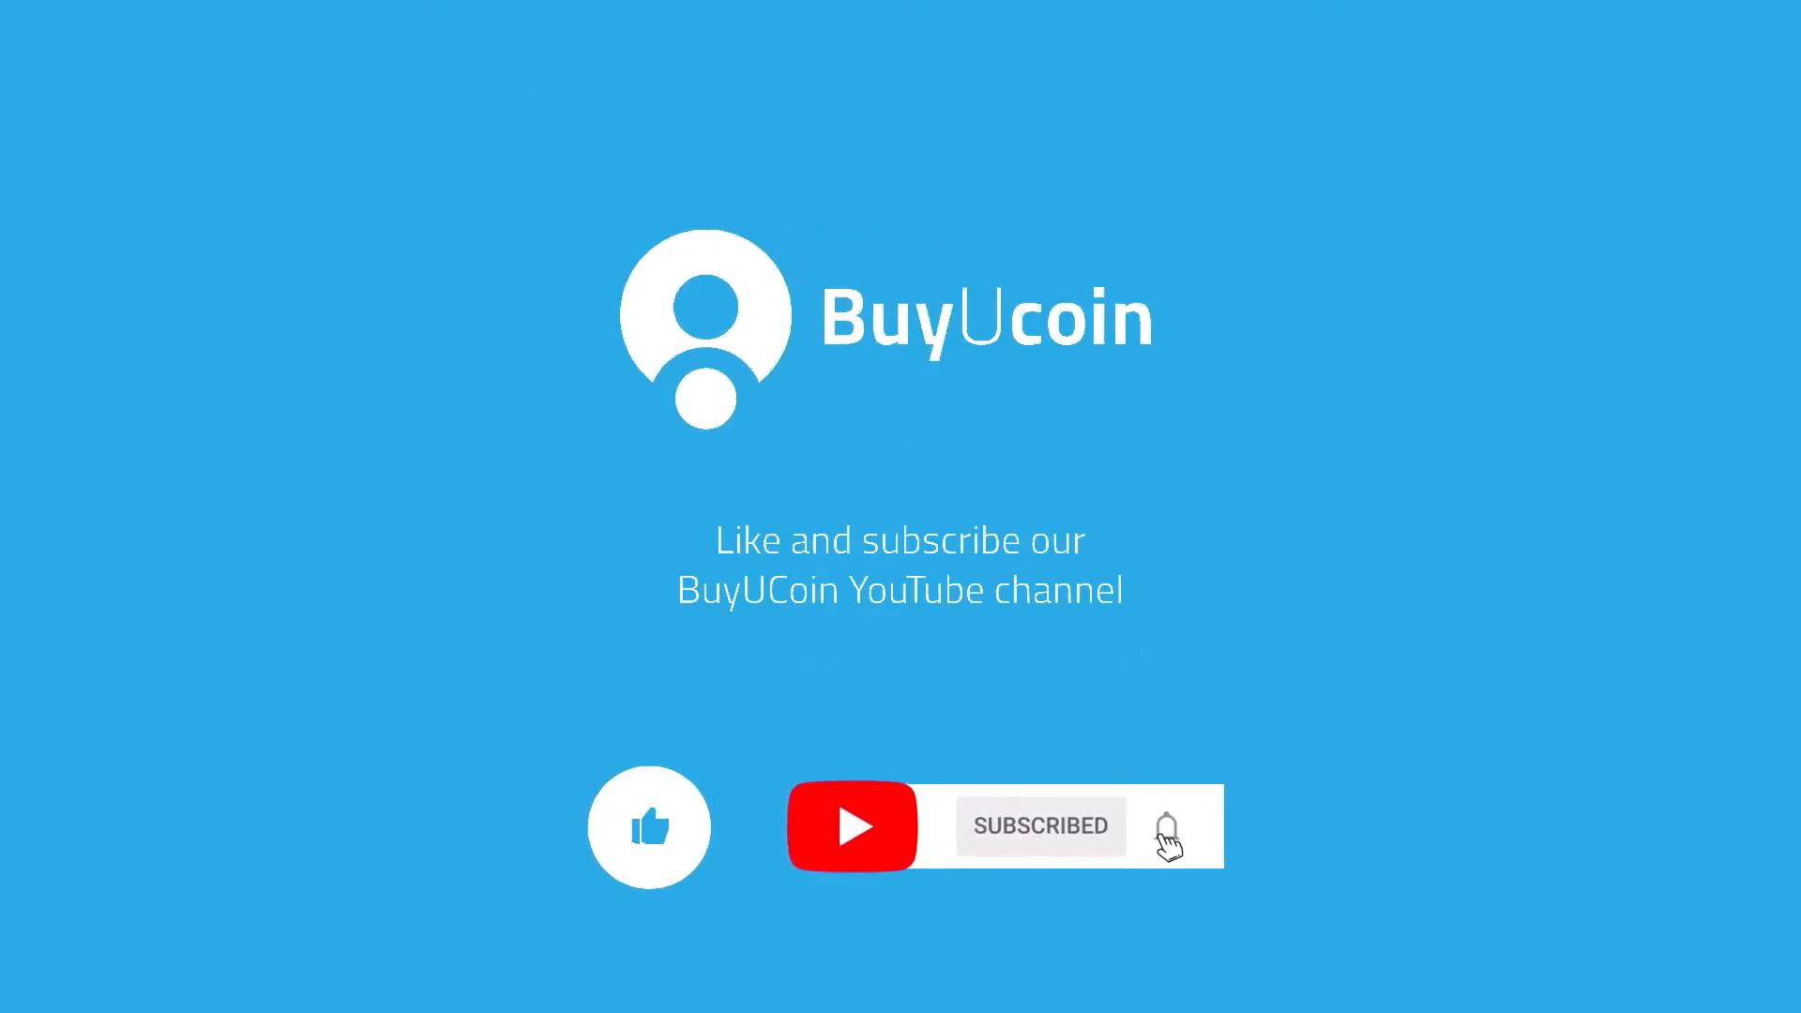